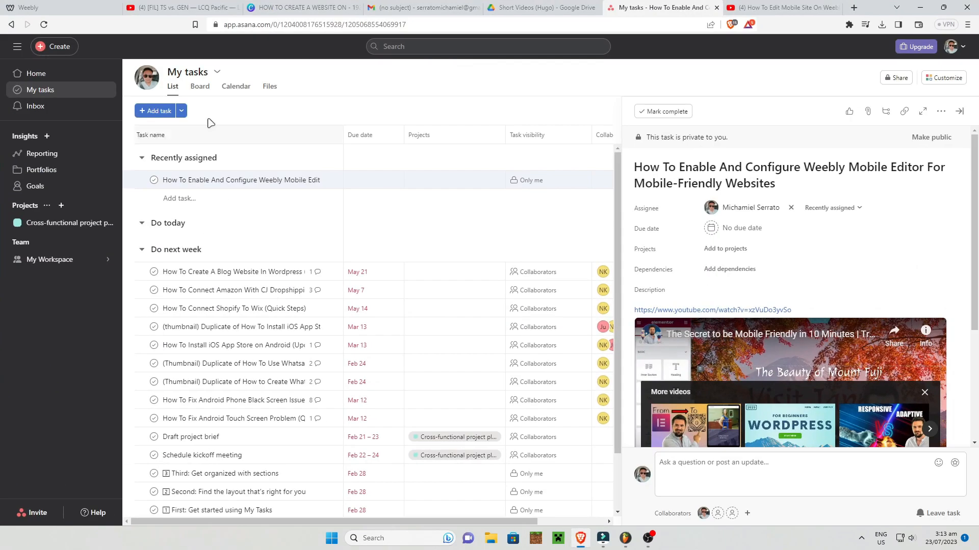
Step: Leave the Asana task and bring up the Weebly store site editor
left_click(30, 9)
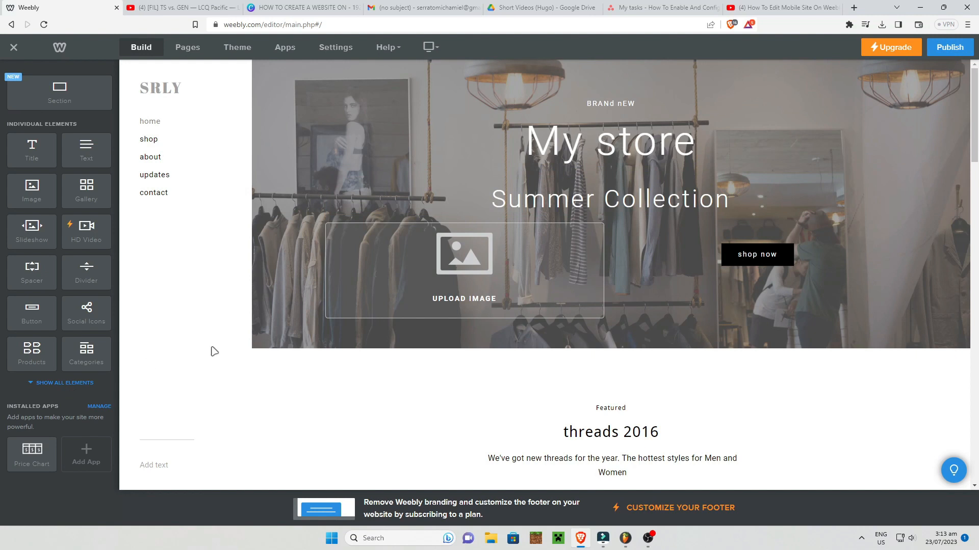
mouse_move(238, 352)
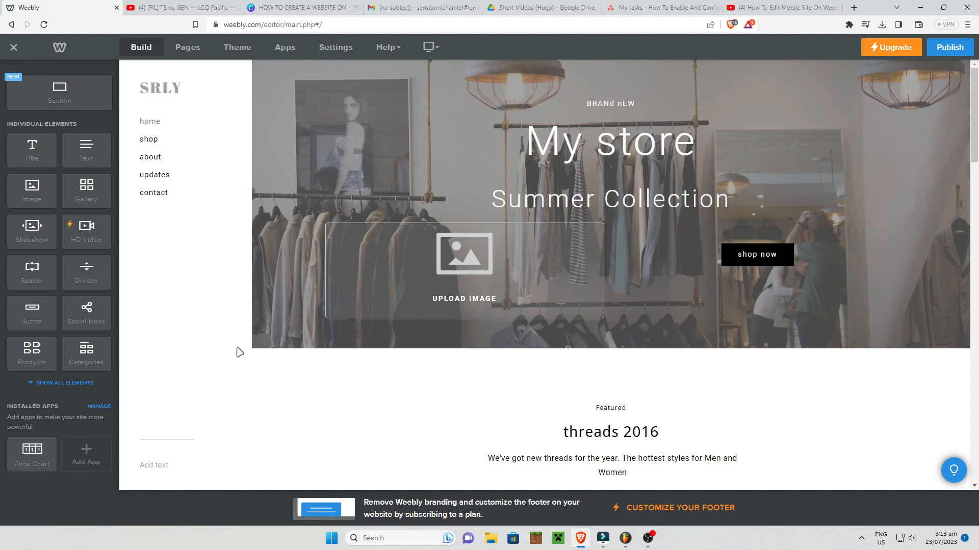
mouse_move(208, 297)
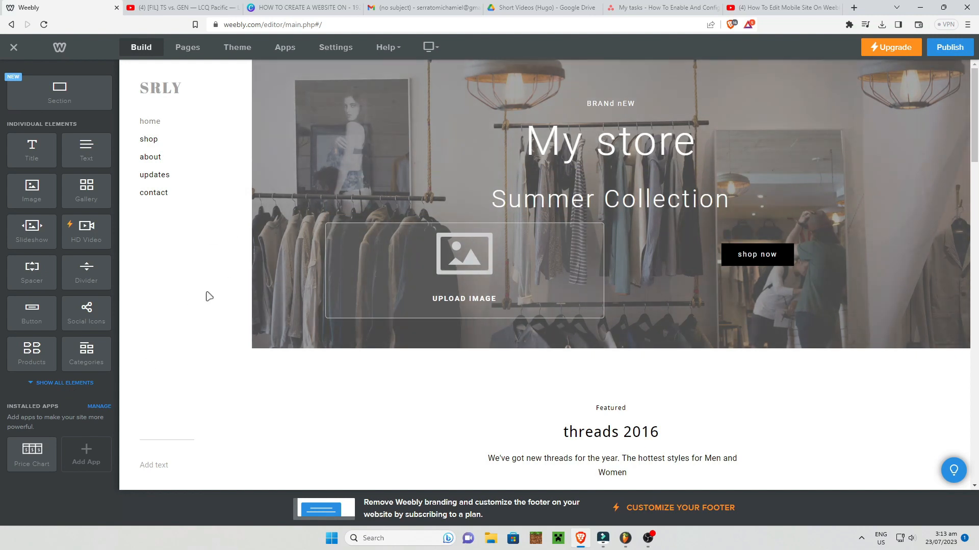
mouse_move(428, 49)
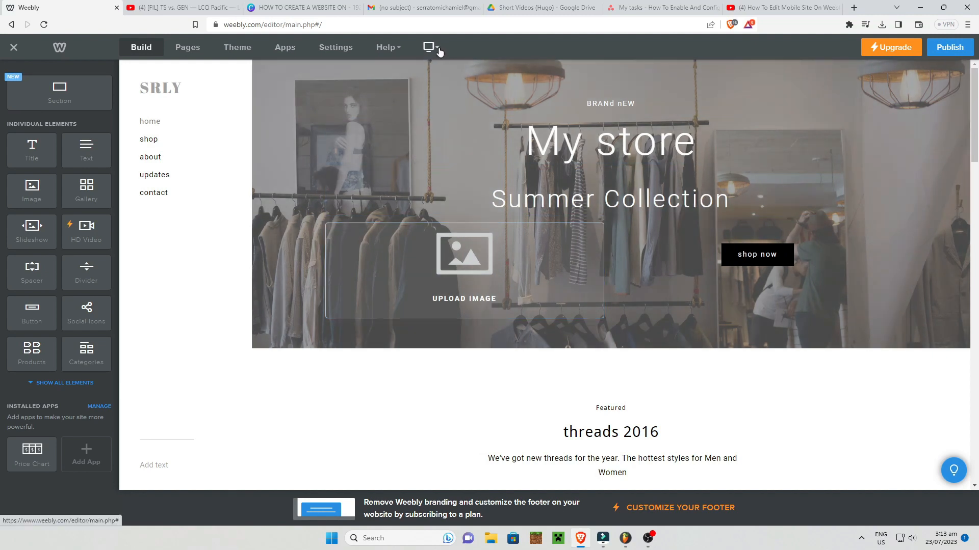
Step: Switch the Weebly editor from desktop to the Mobile preview view
left_click(430, 47)
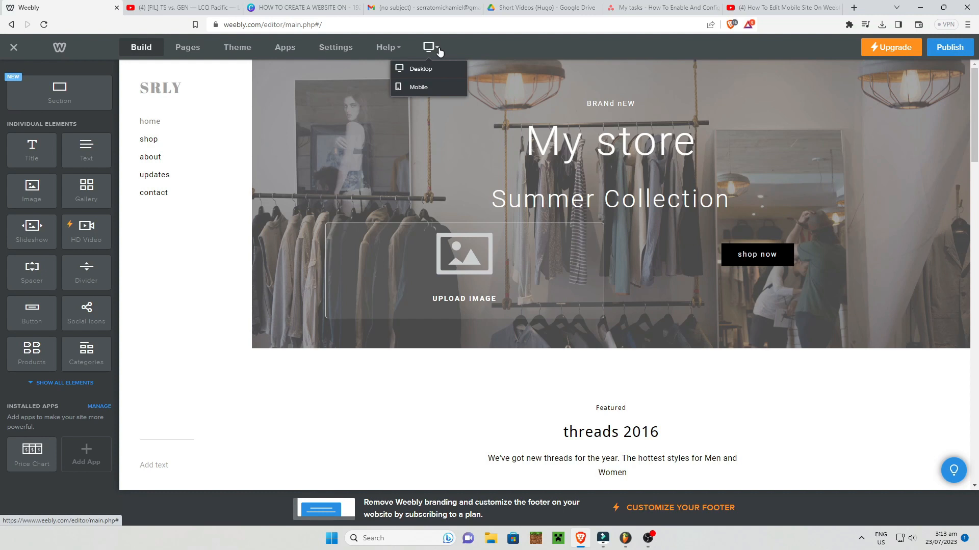
mouse_move(430, 90)
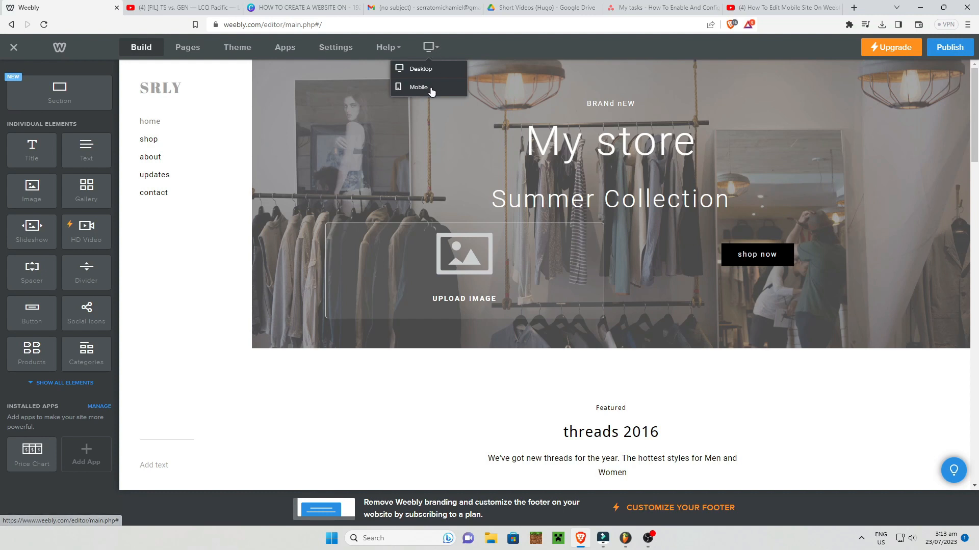
left_click(419, 87)
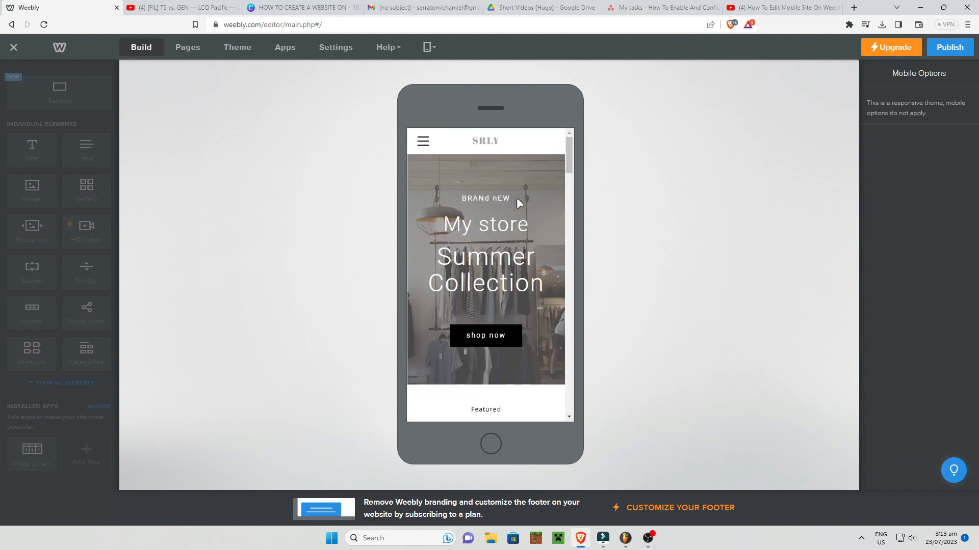
Step: Scroll the phone preview past Featured, category images and lookbook to the inner style shirt image
scroll("down", 3)
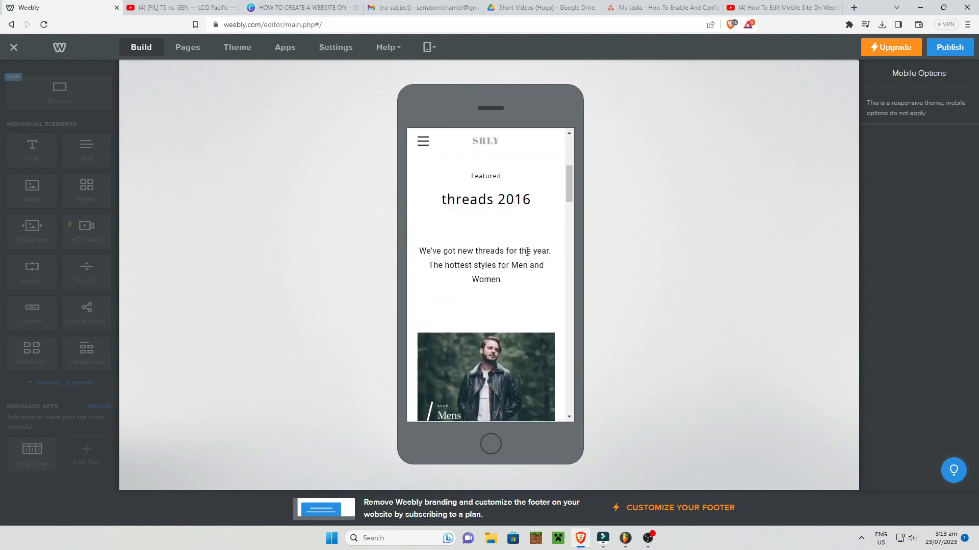
scroll("down", 3)
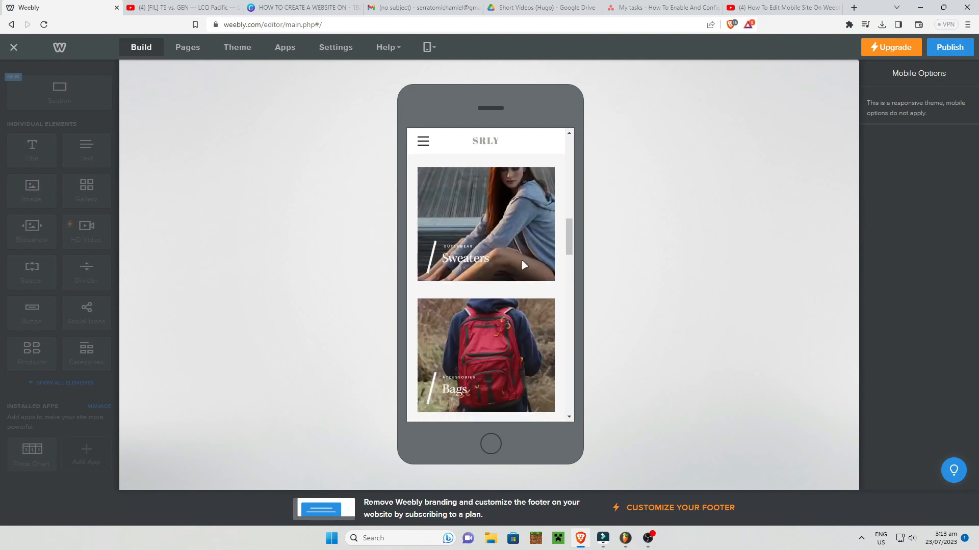
scroll("down", 3)
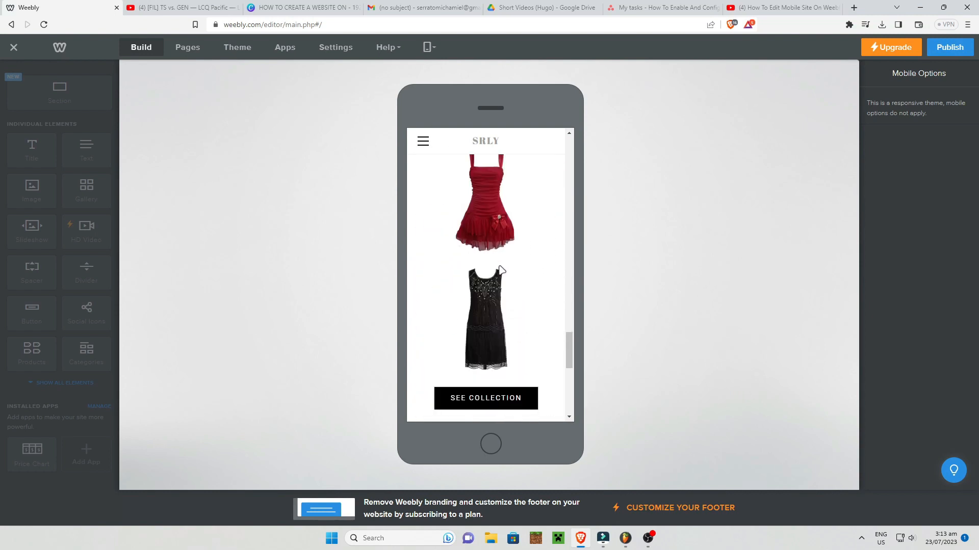
scroll("down", 3)
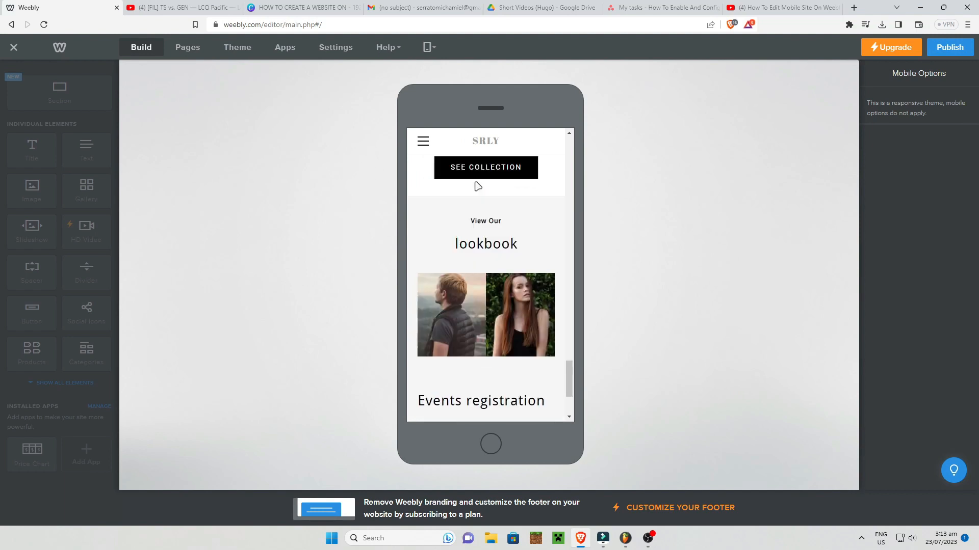
scroll("down", 3)
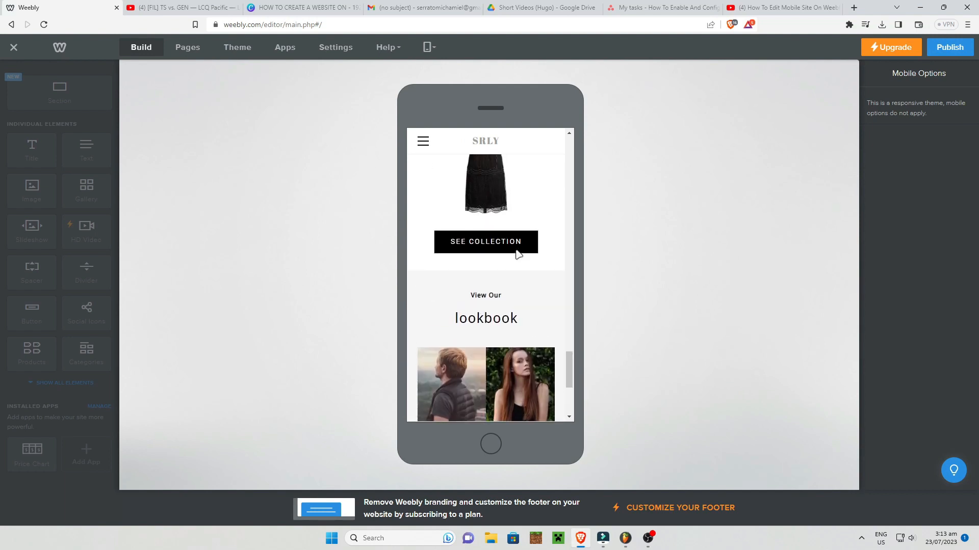
scroll("down", 3)
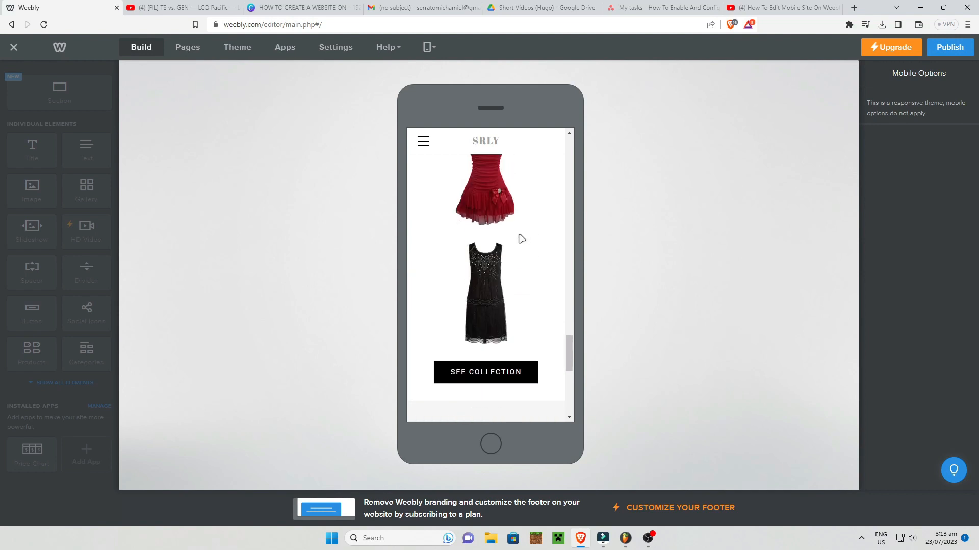
scroll("down", 3)
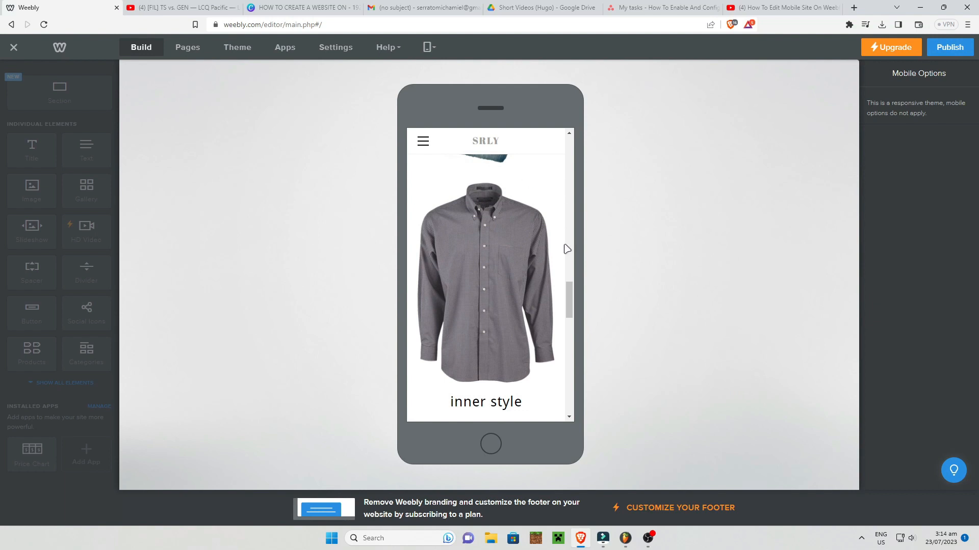
mouse_move(489, 191)
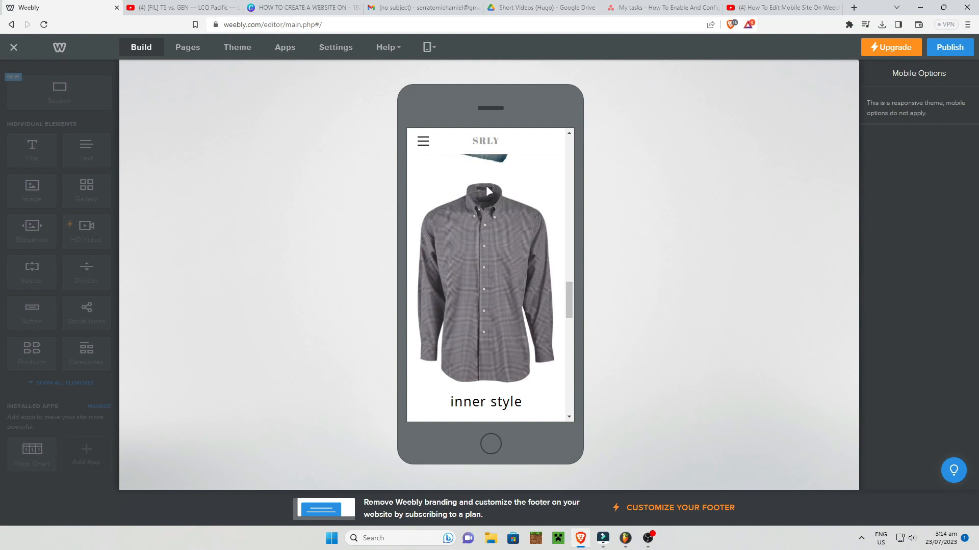
Step: In desktop view, shrink the inner style section's shirt image, then return to the mobile preview
left_click(426, 47)
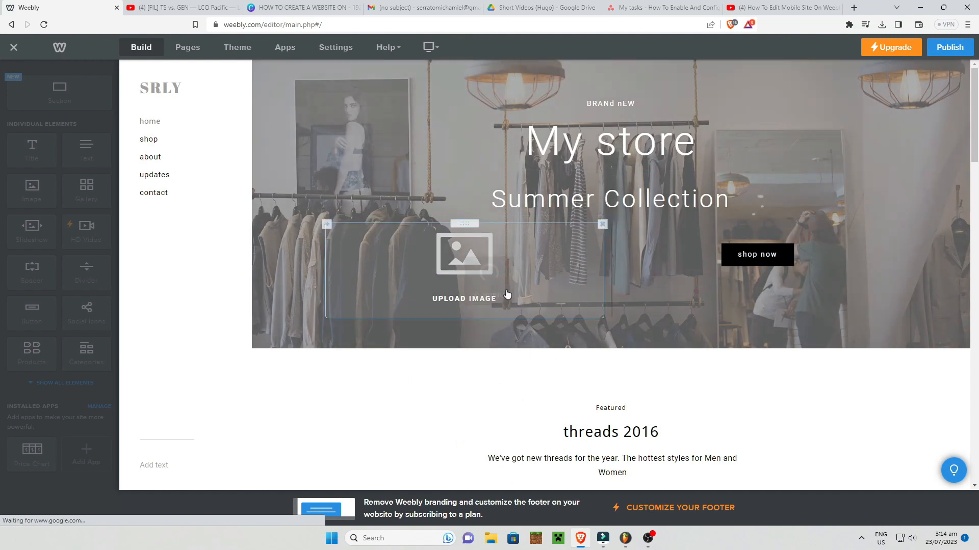
scroll("down", 3)
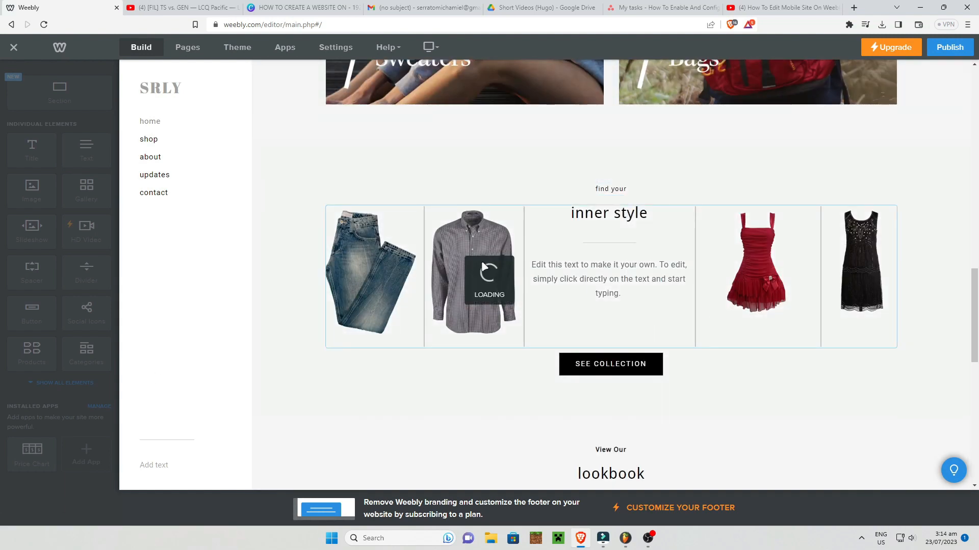
left_click(473, 275)
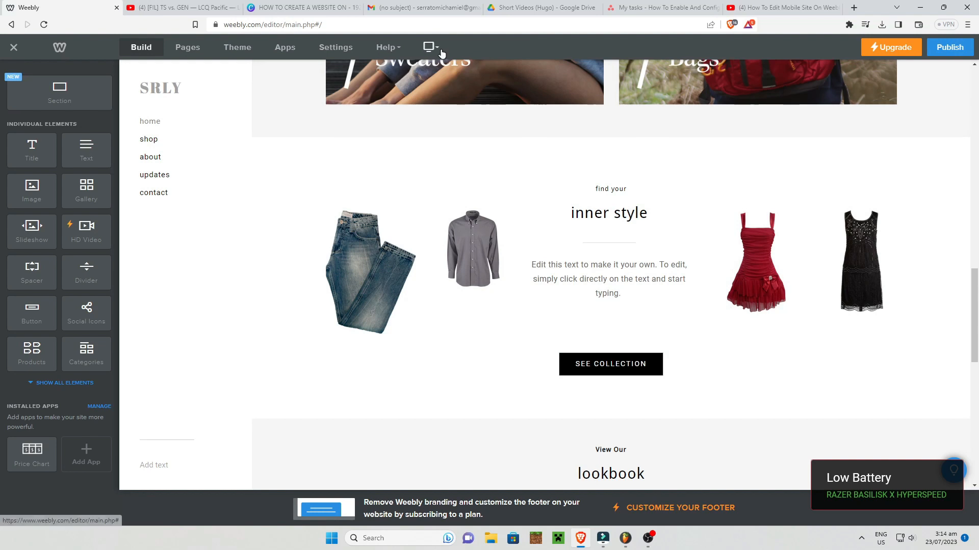
left_click(427, 47)
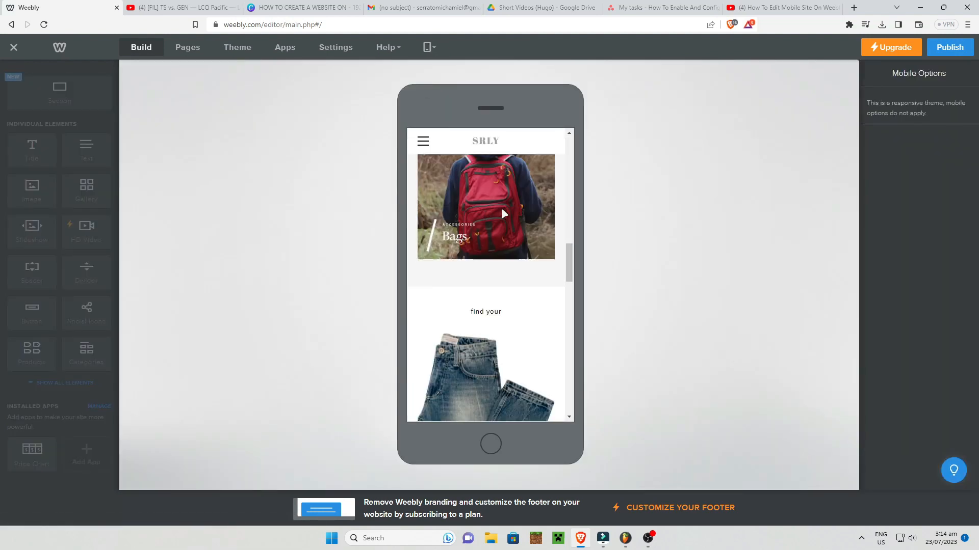
Step: Scroll the phone preview down to the resized shirt image above the inner style heading
scroll("down", 3)
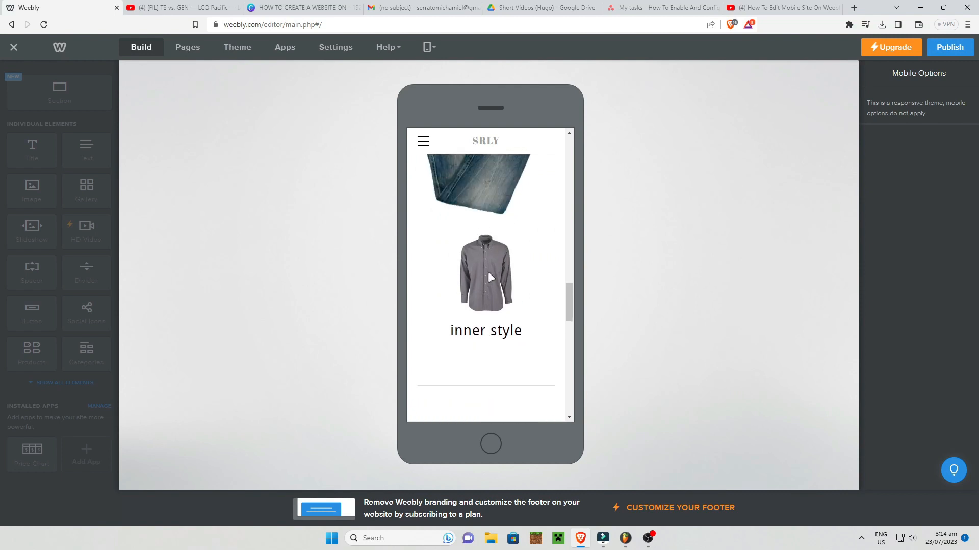
mouse_move(496, 308)
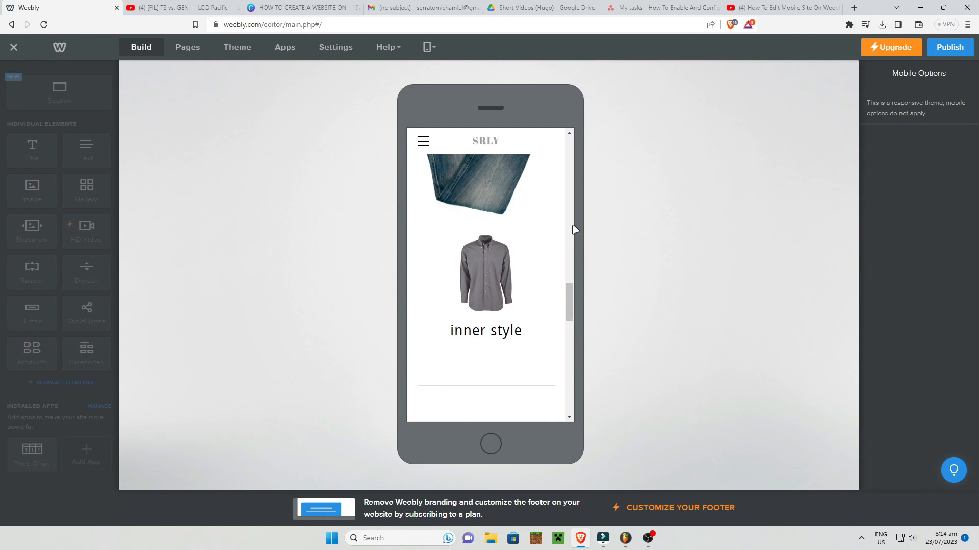
mouse_move(390, 119)
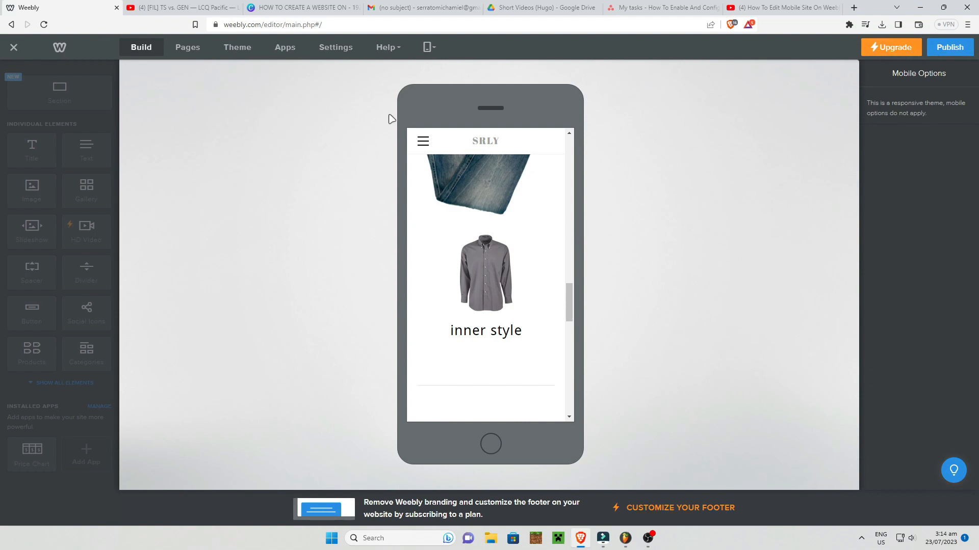
mouse_move(198, 229)
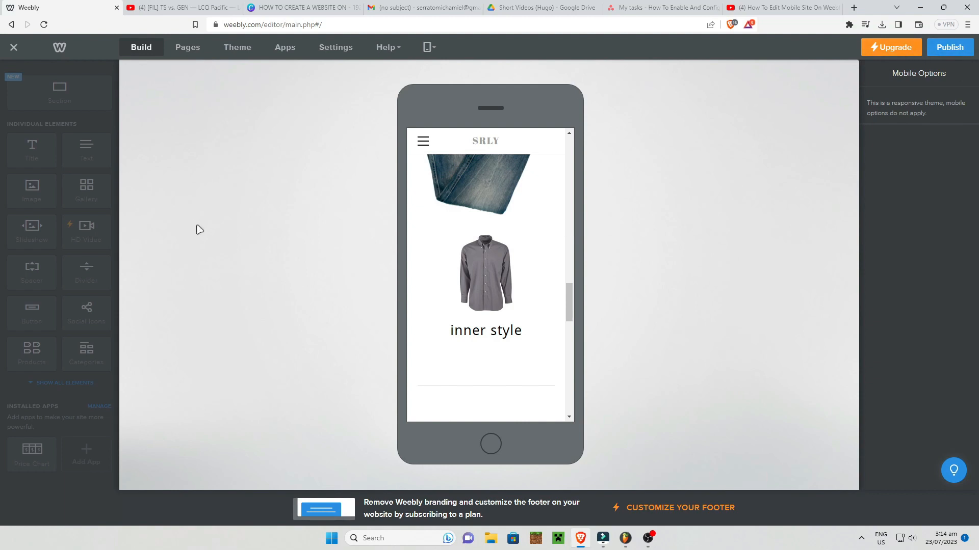